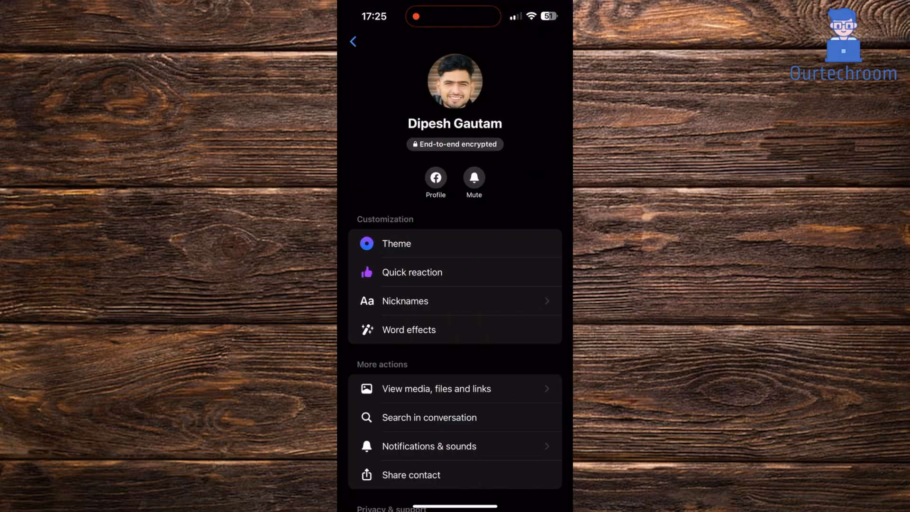
{"action": "left_click", "coordinate": [395, 243]}
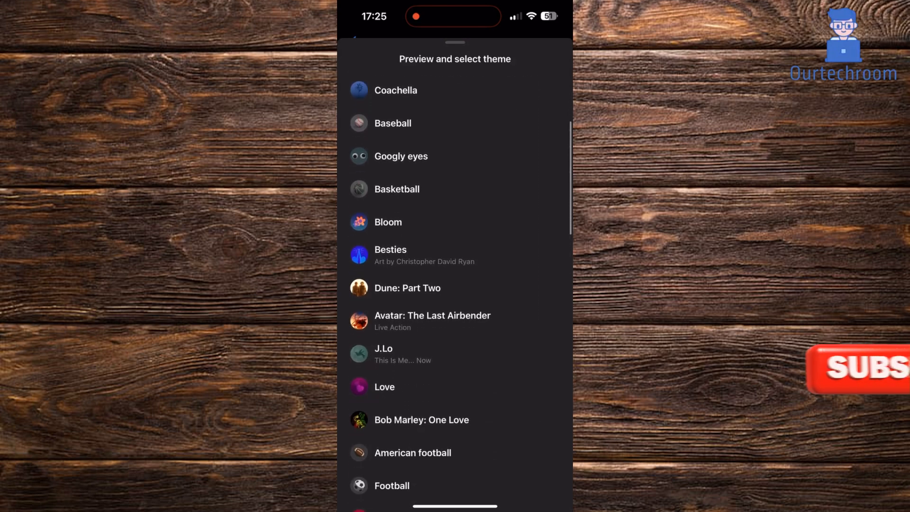
Step: Apply the Football theme to the chat
{"action": "scroll", "scroll_direction": "down", "scroll_amount": 3}
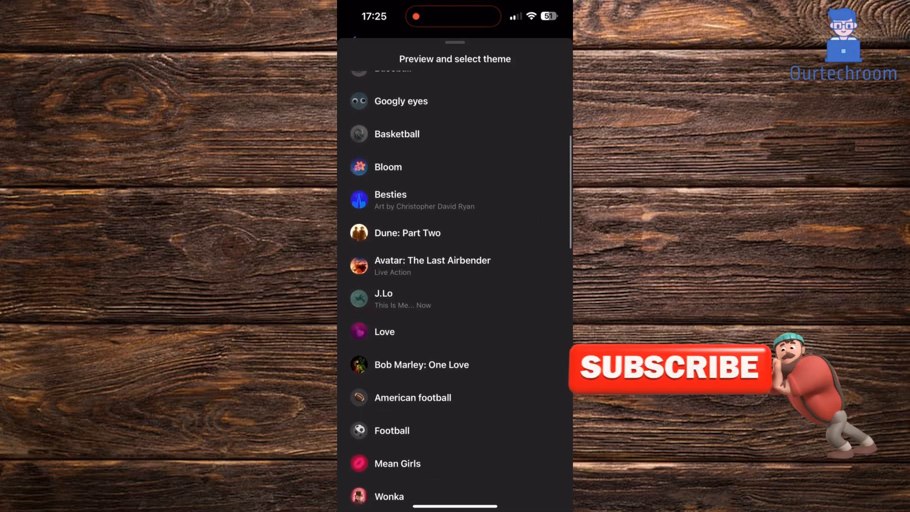
{"action": "scroll", "scroll_direction": "up", "scroll_amount": 3}
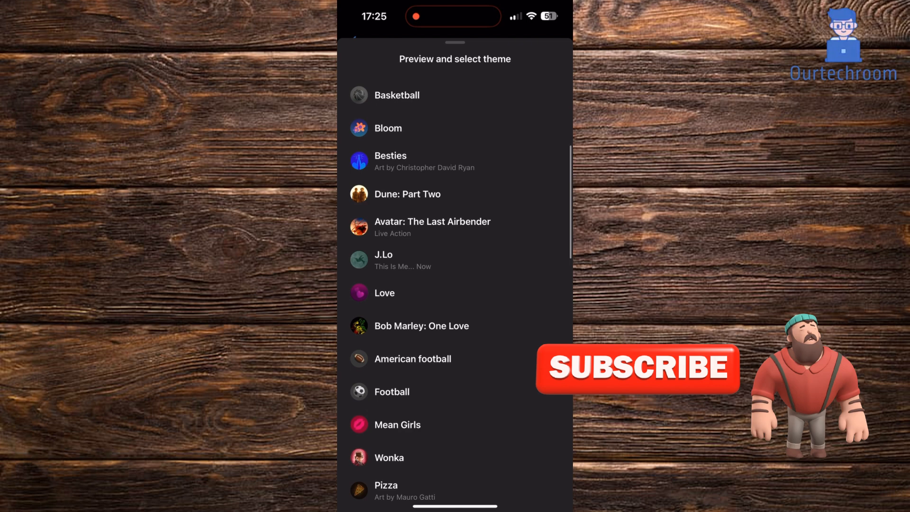
{"action": "left_click", "coordinate": [392, 392]}
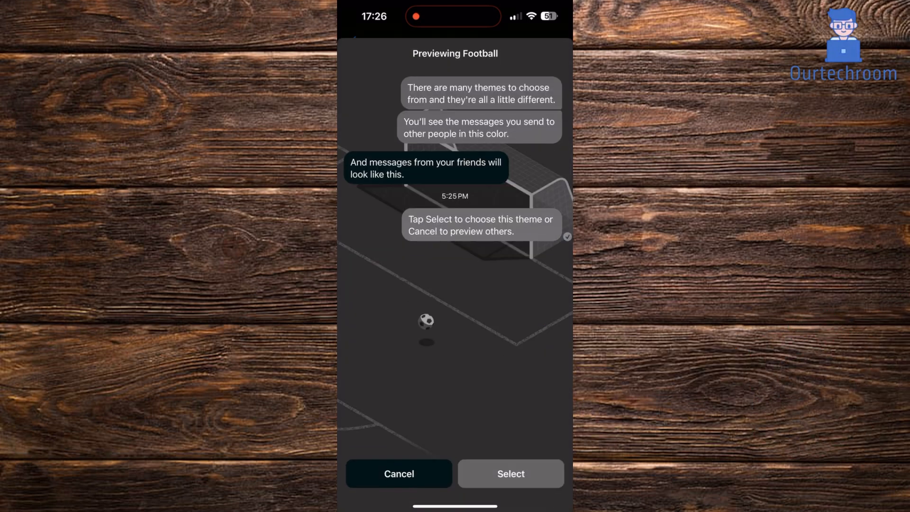
{"action": "left_click", "coordinate": [399, 474]}
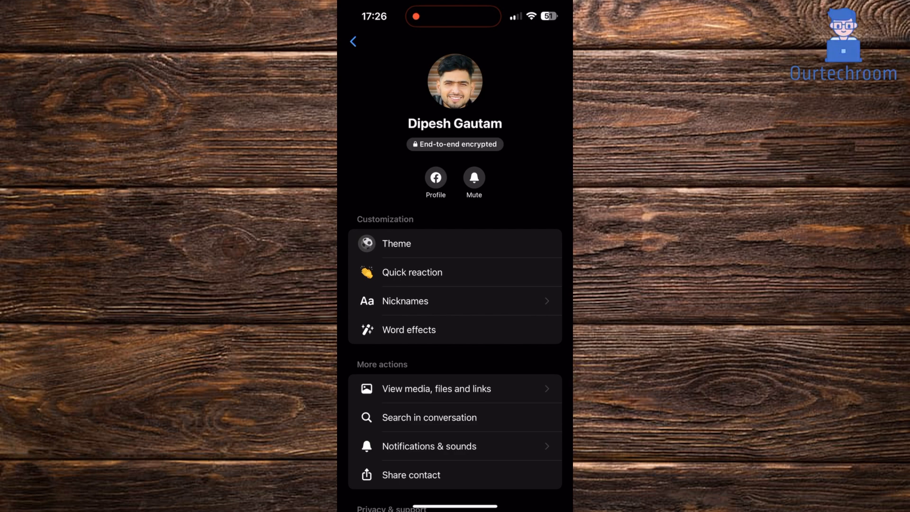
Step: Return to the Football-themed chat and reopen the conversation settings
{"action": "left_click", "coordinate": [353, 42]}
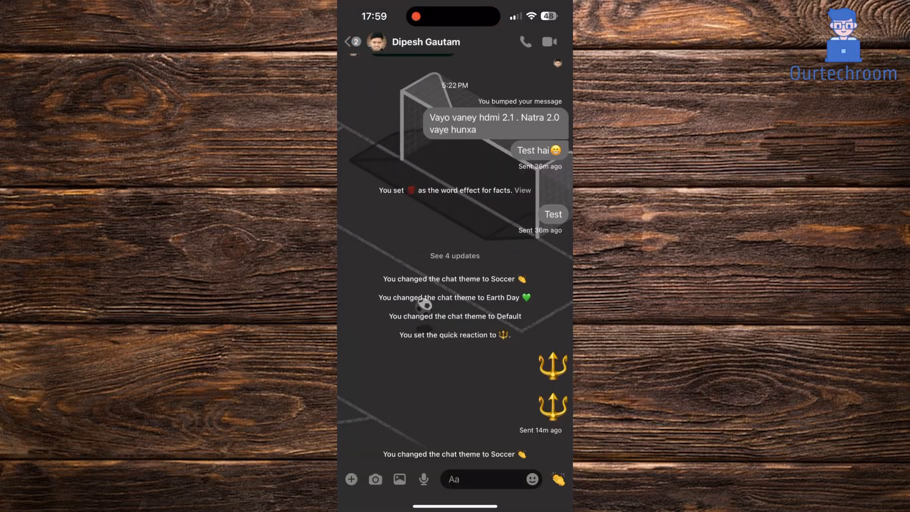
{"action": "left_click", "coordinate": [426, 42]}
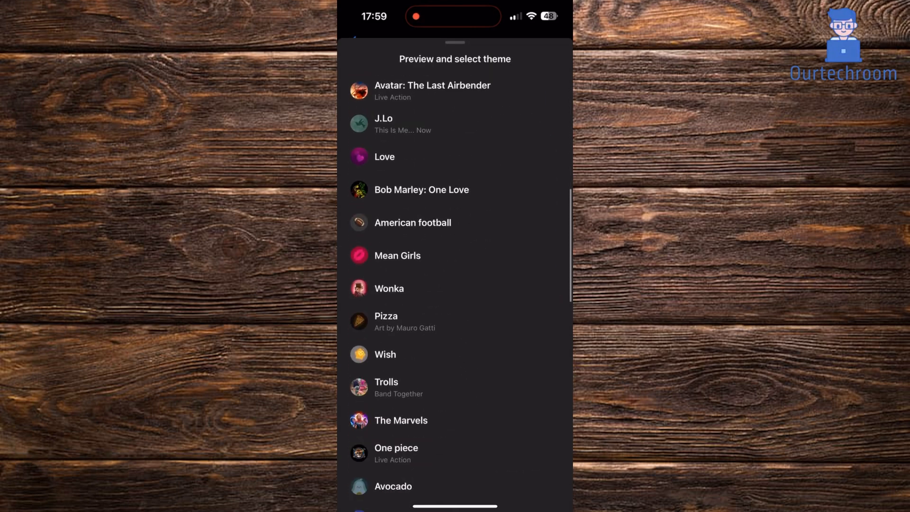
Step: Select the Tropical theme from the theme list
{"action": "scroll", "scroll_direction": "down", "scroll_amount": 3}
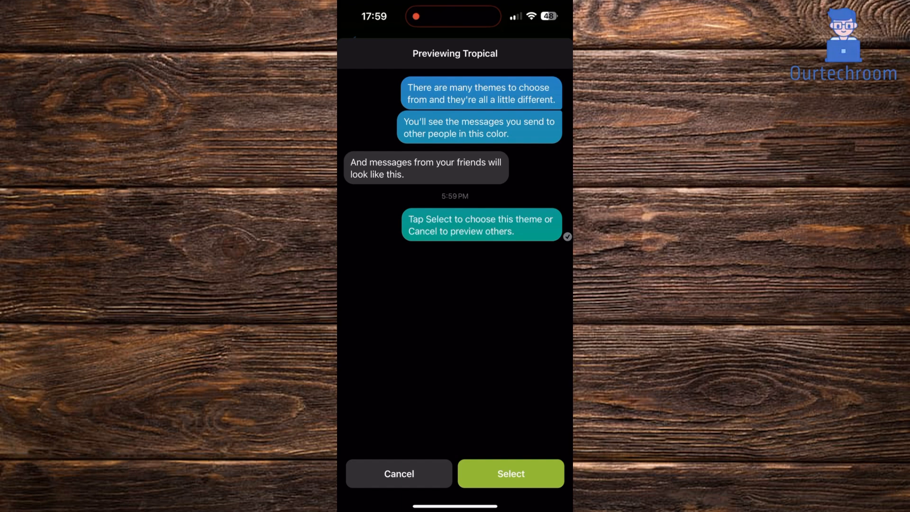
{"action": "left_click", "coordinate": [398, 473]}
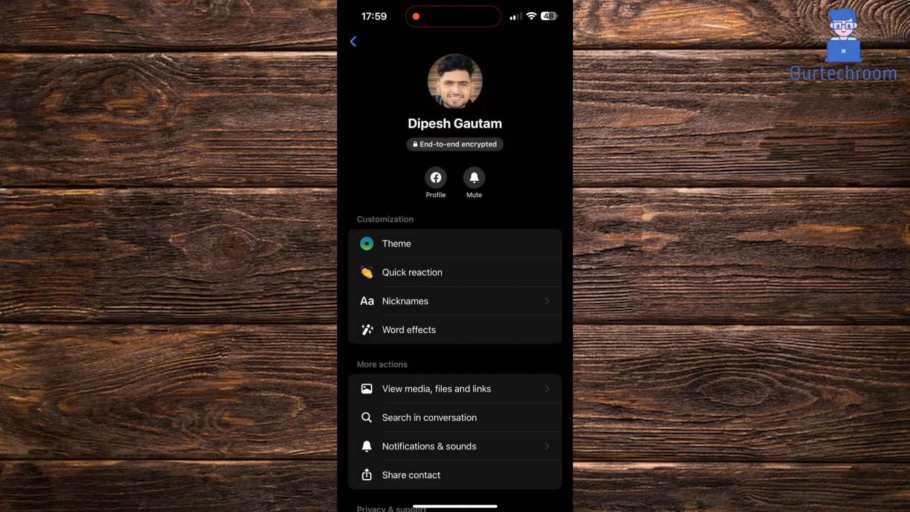
Step: Reopen the theme list and scroll to the Default theme preview
{"action": "left_click", "coordinate": [396, 243]}
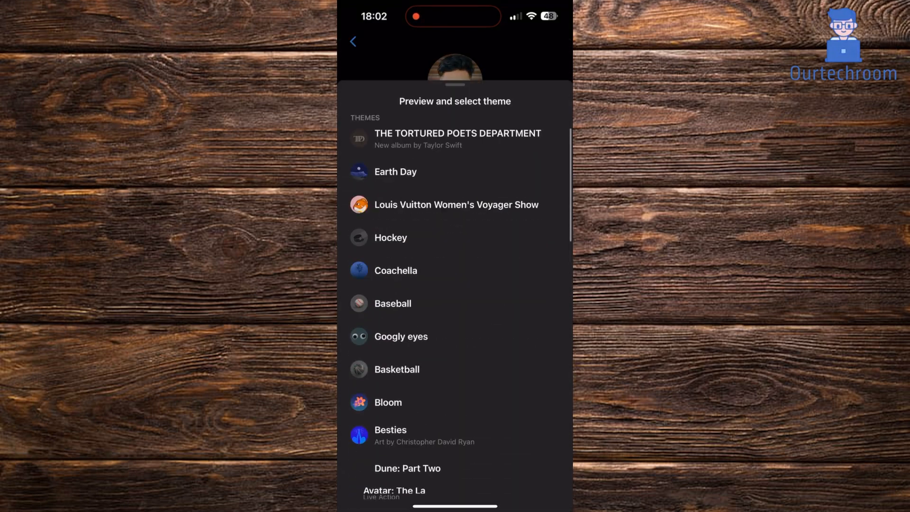
{"action": "scroll", "scroll_direction": "down", "scroll_amount": 3}
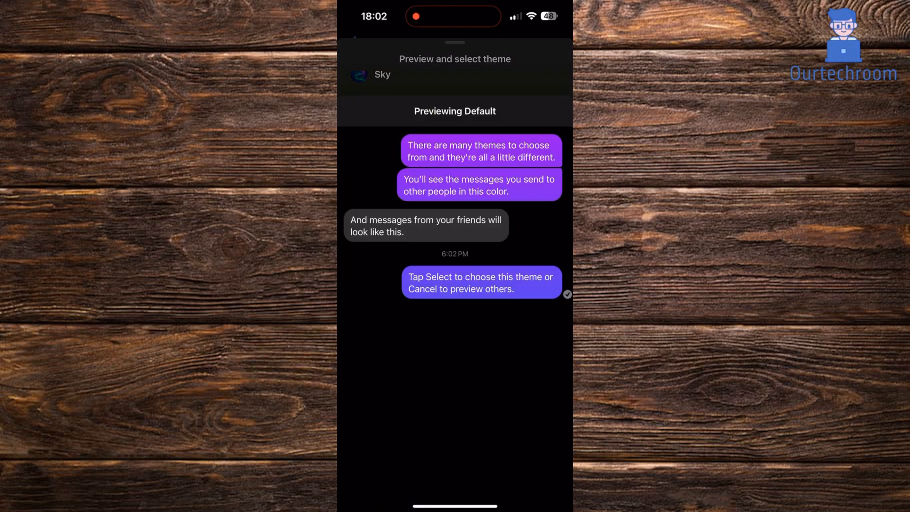
{"action": "scroll", "scroll_direction": "up", "scroll_amount": 3}
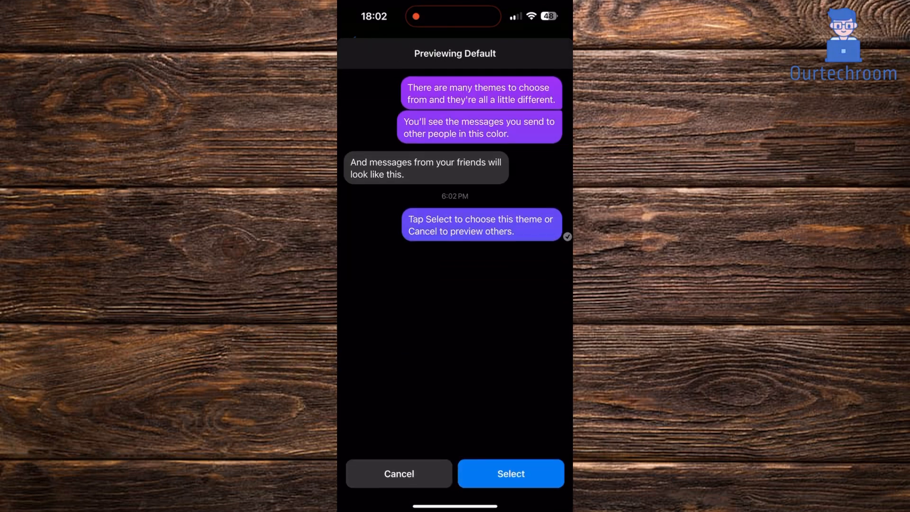